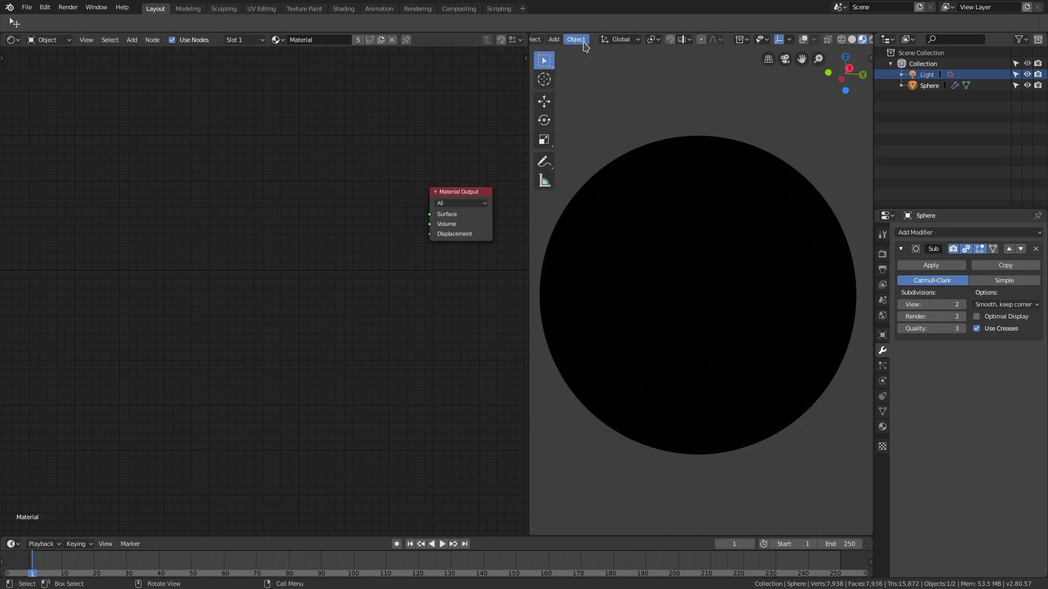
- Apply Shade Smooth to the sphere from the Object menu
{"action": "left_click", "coordinate": [575, 39]}
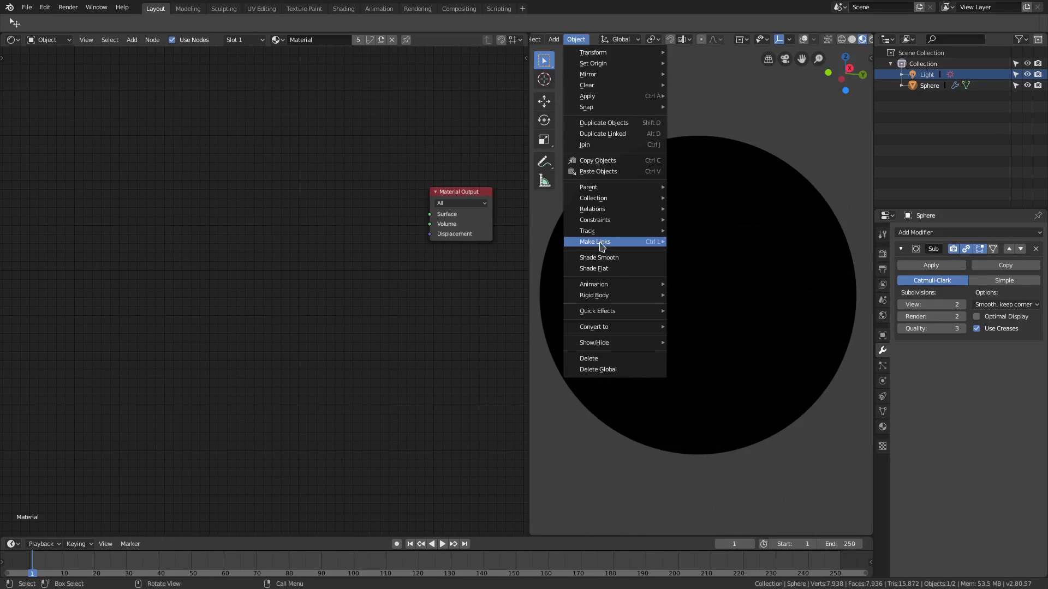
{"action": "left_click", "coordinate": [593, 242]}
{"action": "type", "text": "p"}
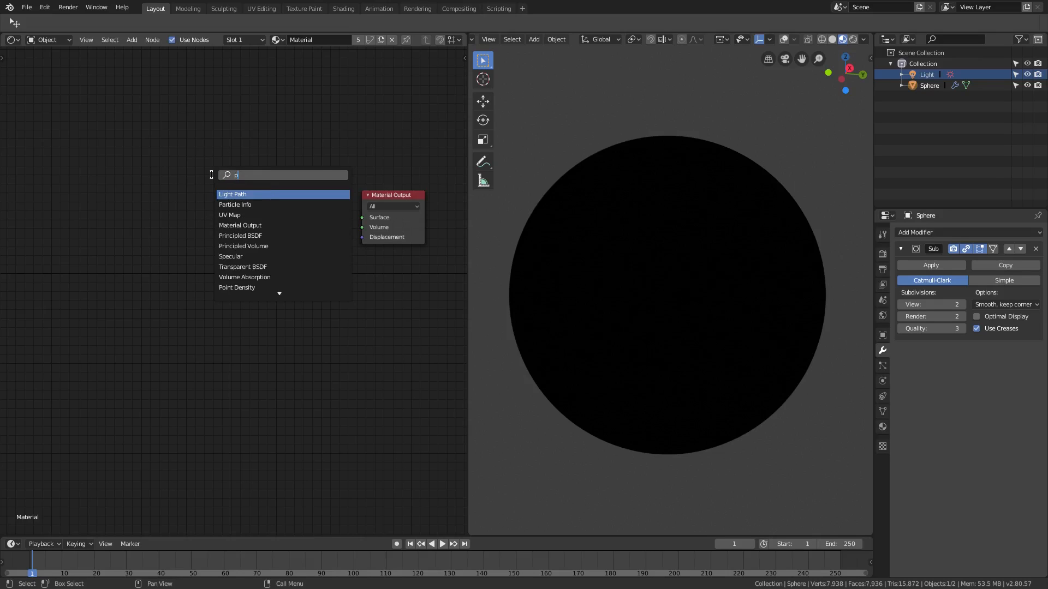
- Add a Principled BSDF and link its BSDF output to the Material Output Surface
{"action": "left_click", "coordinate": [240, 235]}
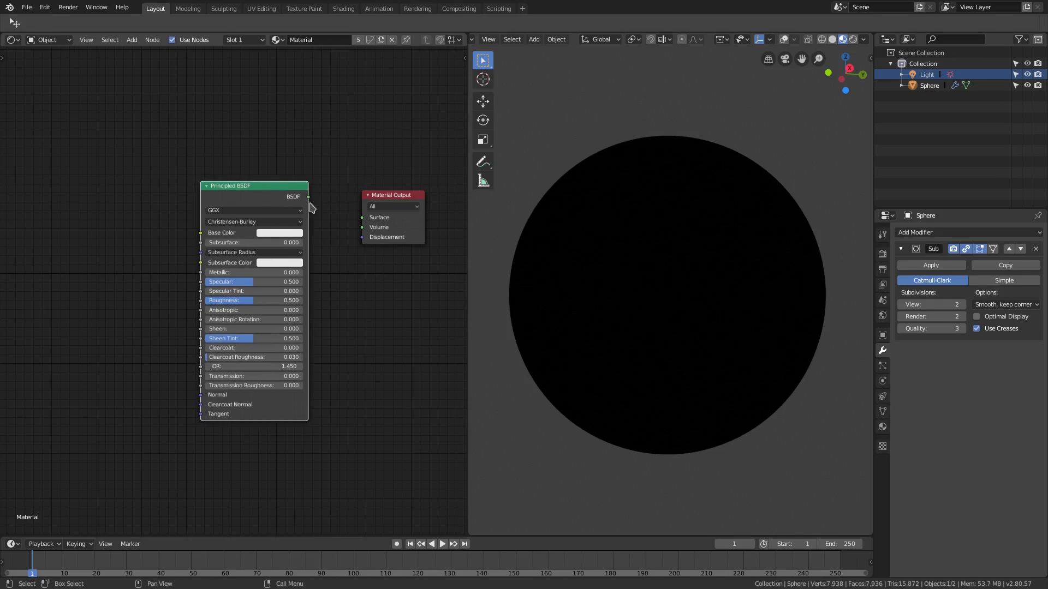
{"action": "left_click_drag", "start_coordinate": [308, 197], "coordinate": [362, 218]}
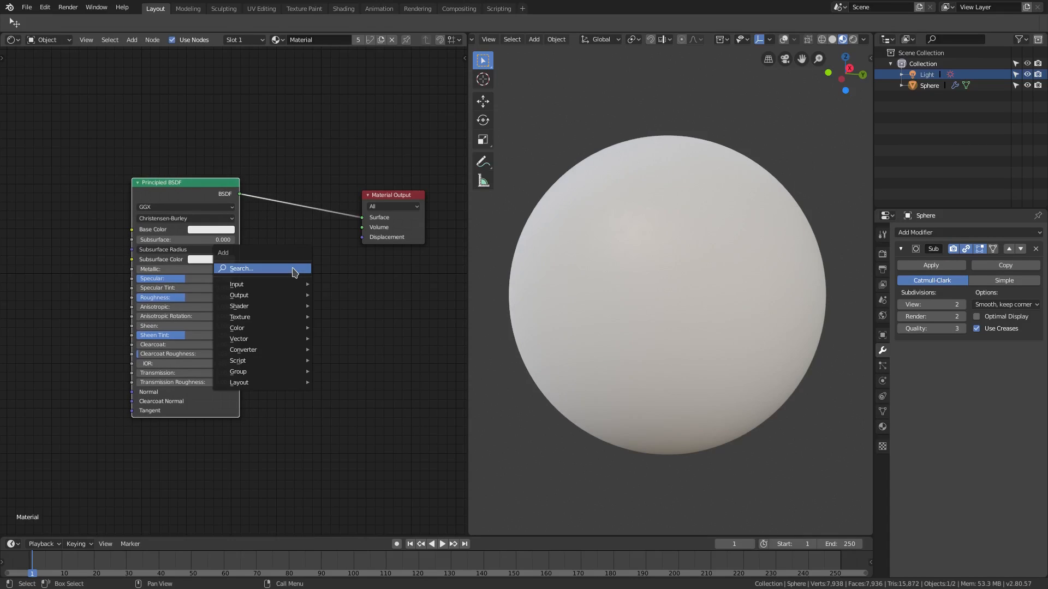
- Search 'vor' and add a Voronoi Texture node to the material
{"action": "left_click", "coordinate": [241, 268]}
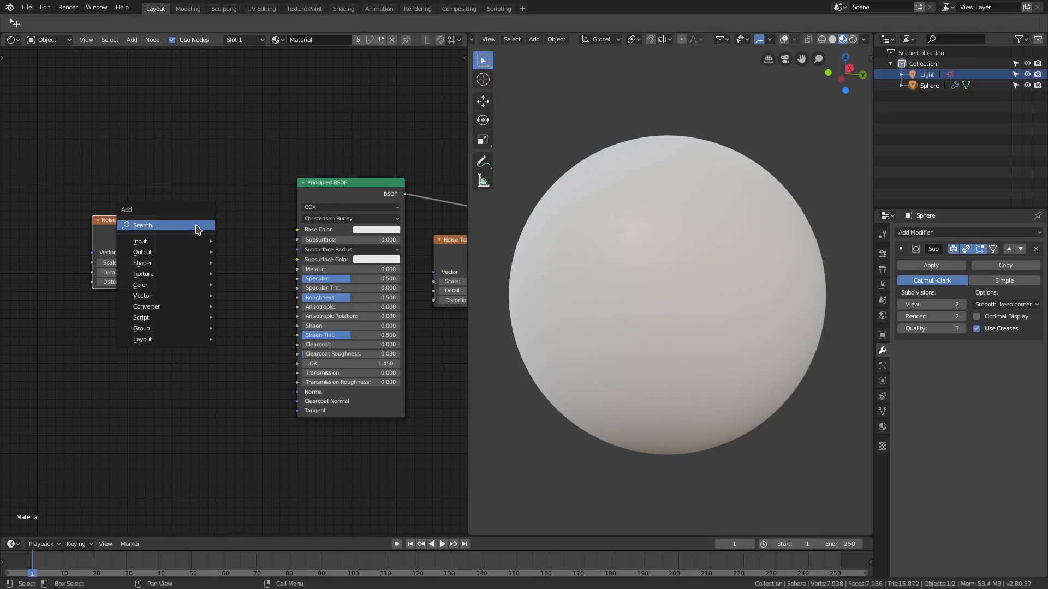
{"action": "type", "text": "vor"}
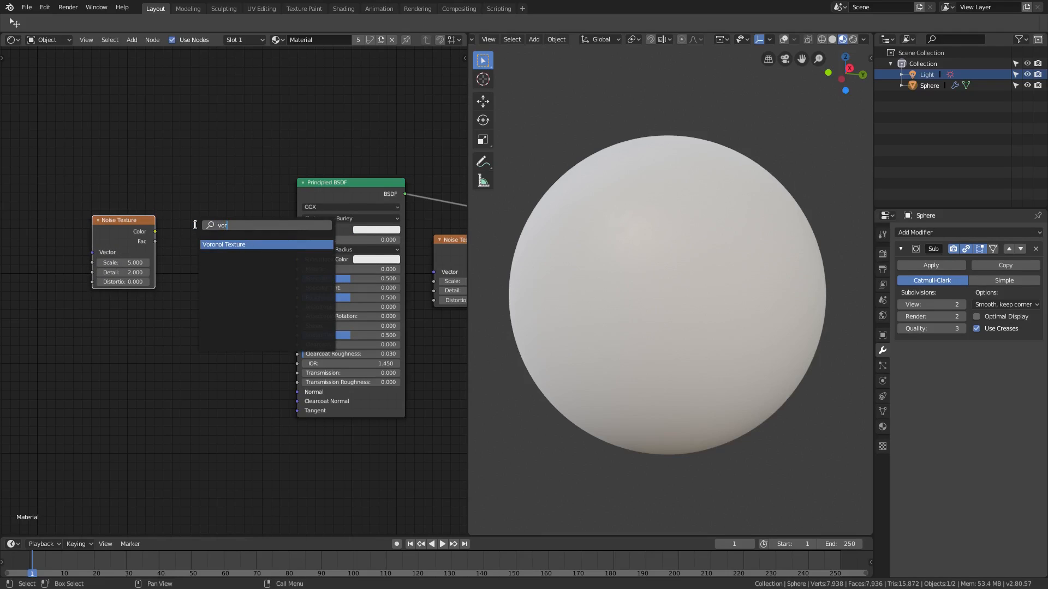
{"action": "left_click", "coordinate": [224, 244]}
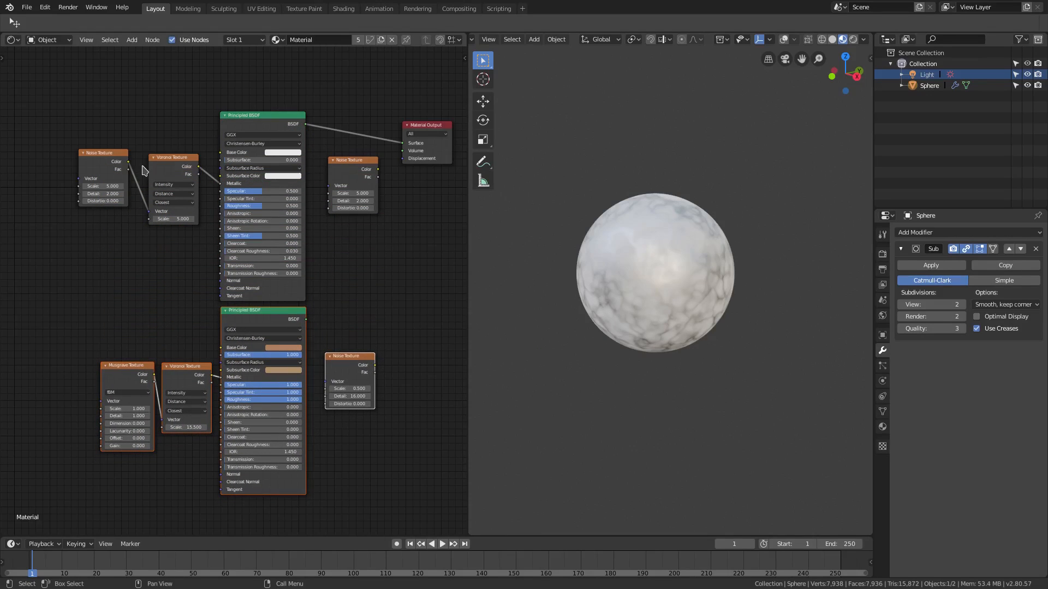
- Move the upper Noise Texture aside and feed a Musgrave Texture into the upper Voronoi
{"action": "left_click_drag", "start_coordinate": [99, 152], "coordinate": [113, 158]}
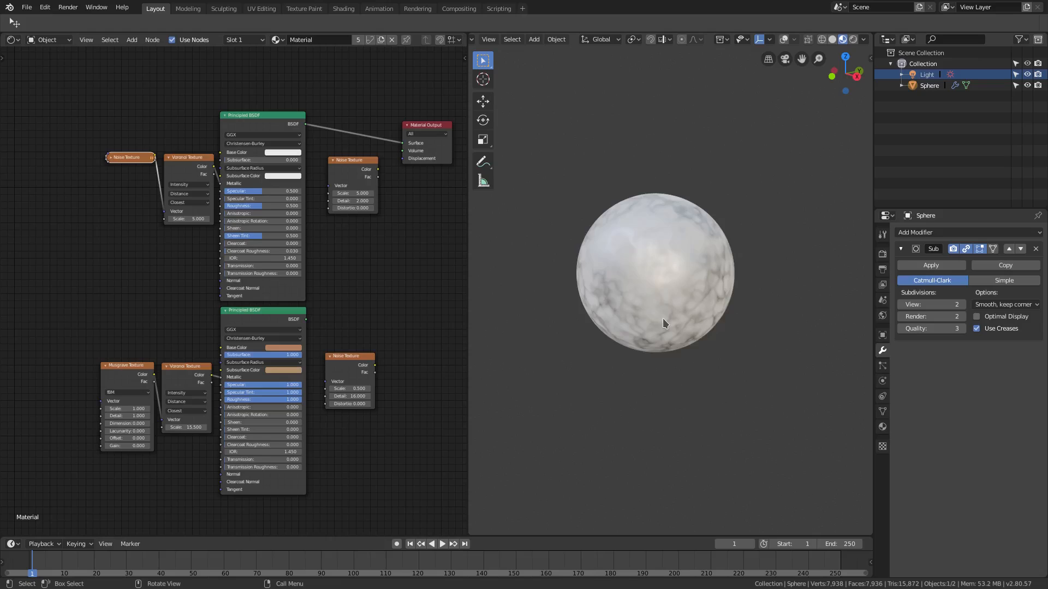
{"action": "left_click_drag", "start_coordinate": [665, 324], "coordinate": [646, 268]}
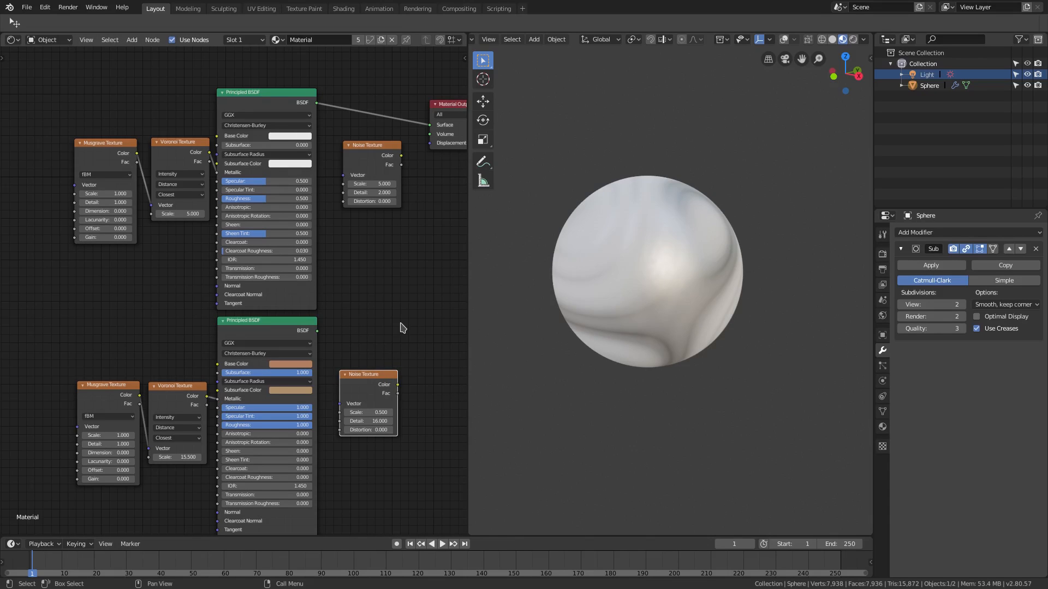
- Give the upper Noise Texture Scale 0.5 and Detail 16, then inspect the relief
{"action": "scroll", "scroll_direction": "right", "scroll_amount": 3}
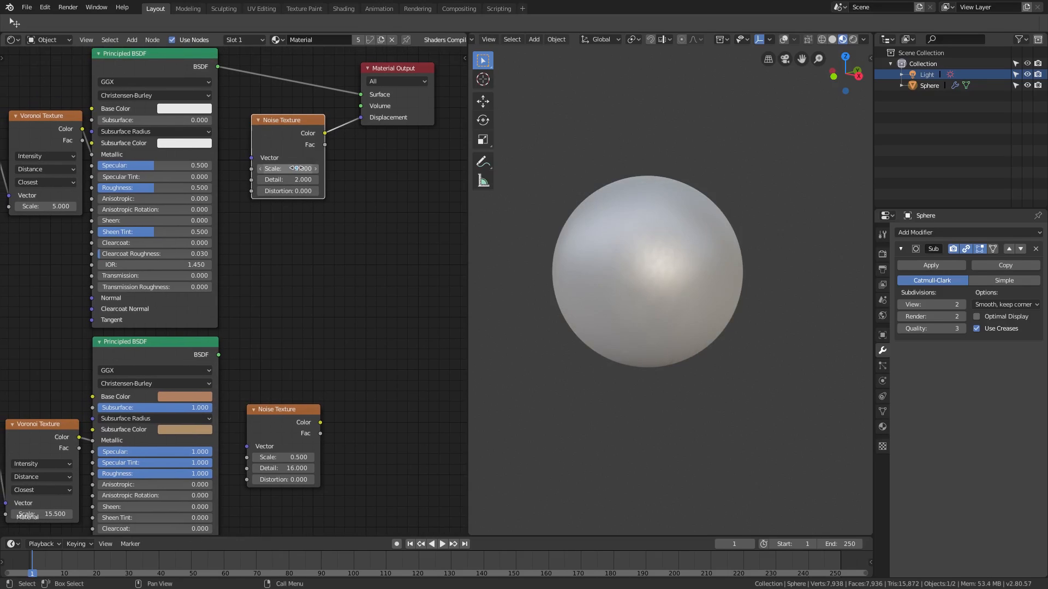
{"action": "type", "text": ".5"}
{"action": "left_click", "coordinate": [288, 179]}
{"action": "type", "text": "16"}
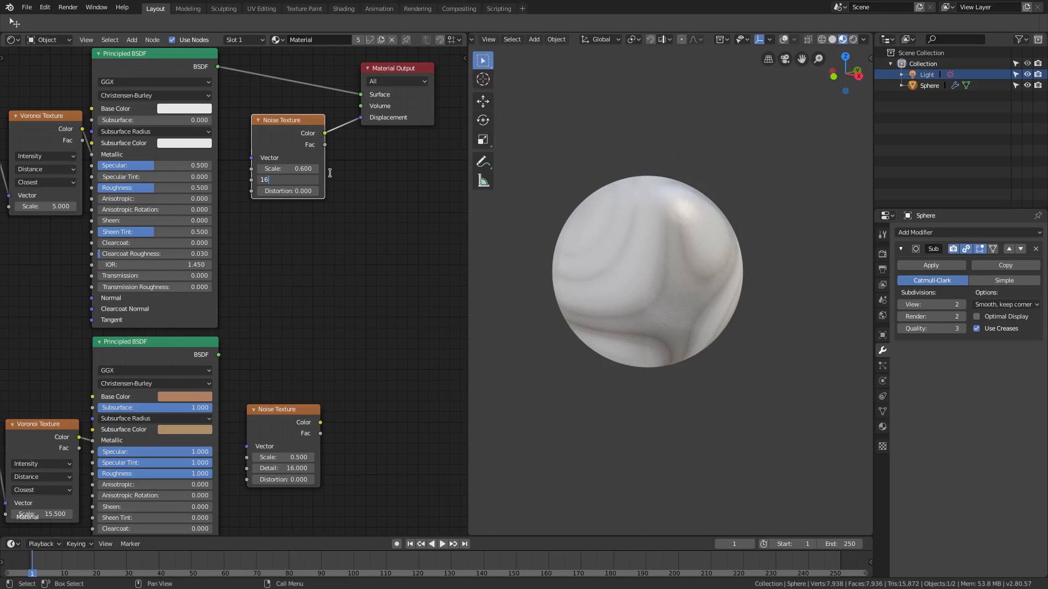
{"action": "key", "text": "Return"}
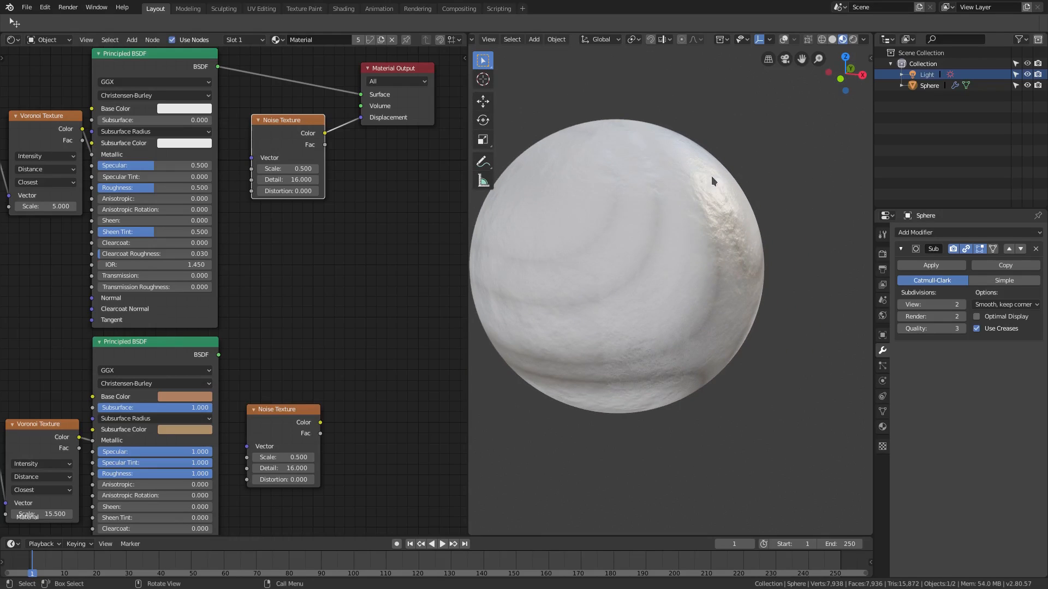
{"action": "left_click_drag", "start_coordinate": [712, 180], "coordinate": [668, 189]}
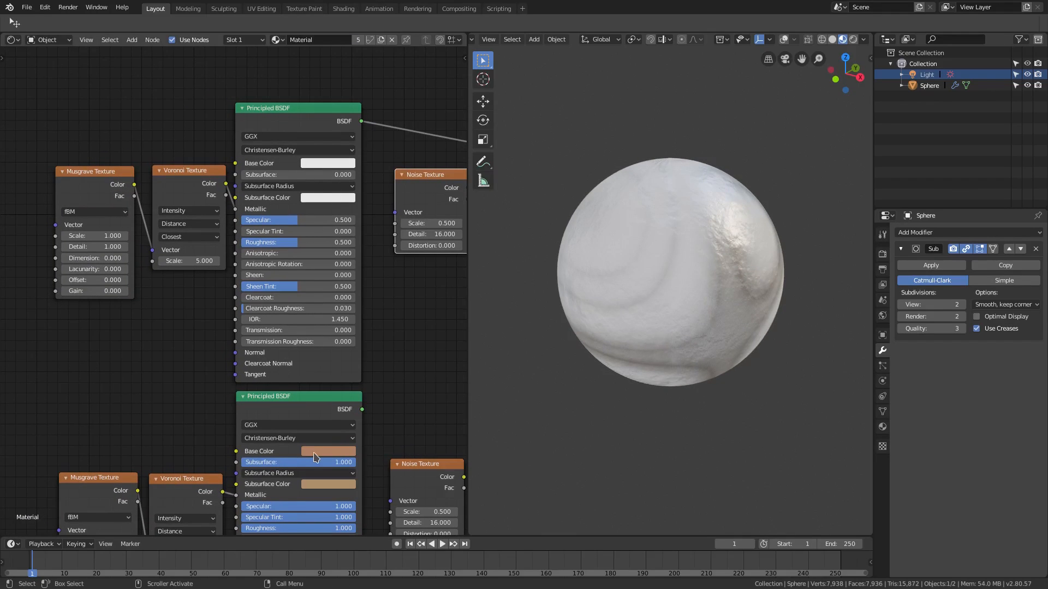
- Paste the lower brown into upper Base and Subsurface colours; set Specular, Specular Tint, Roughness to 1
{"action": "left_click", "coordinate": [328, 163]}
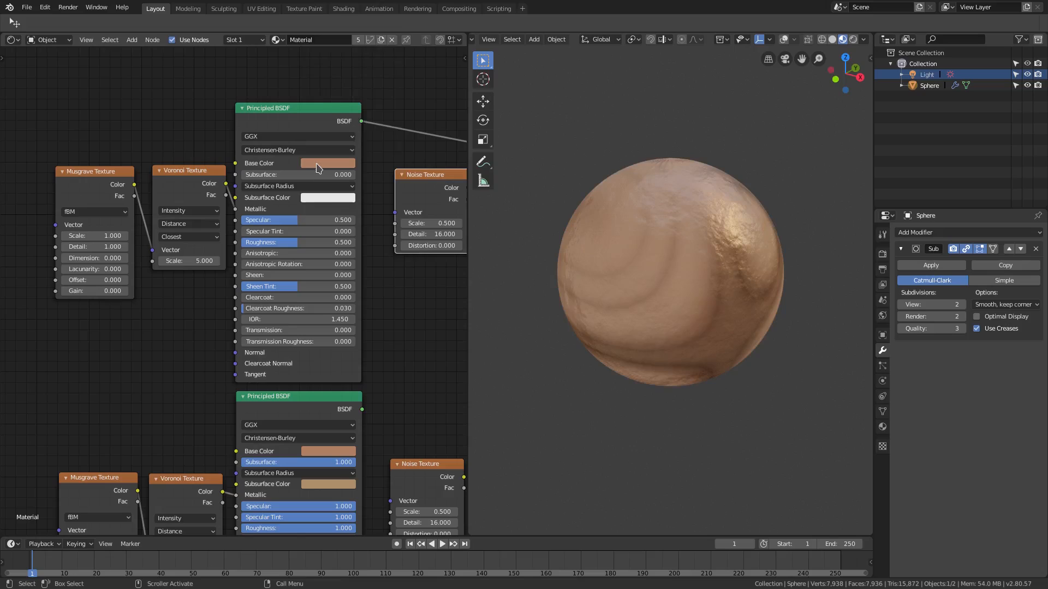
{"action": "left_click", "coordinate": [327, 163]}
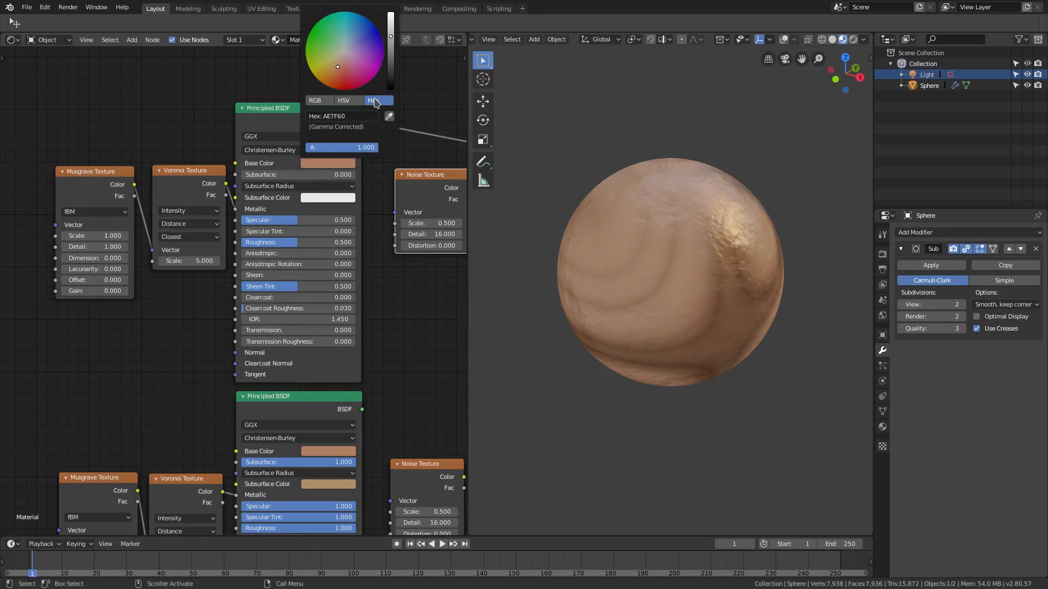
{"action": "left_click", "coordinate": [371, 413]}
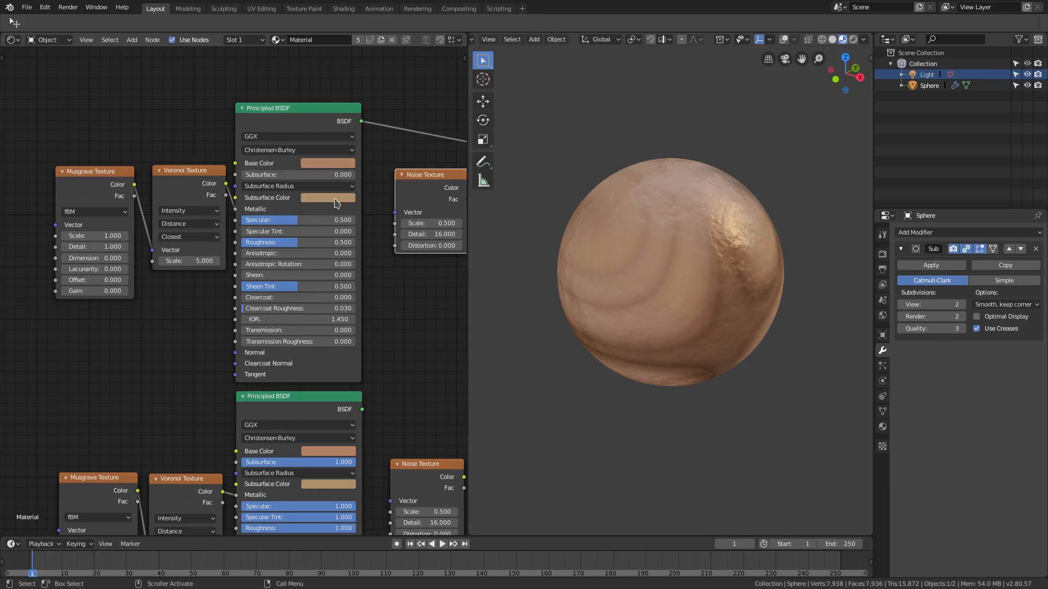
{"action": "left_click", "coordinate": [327, 198]}
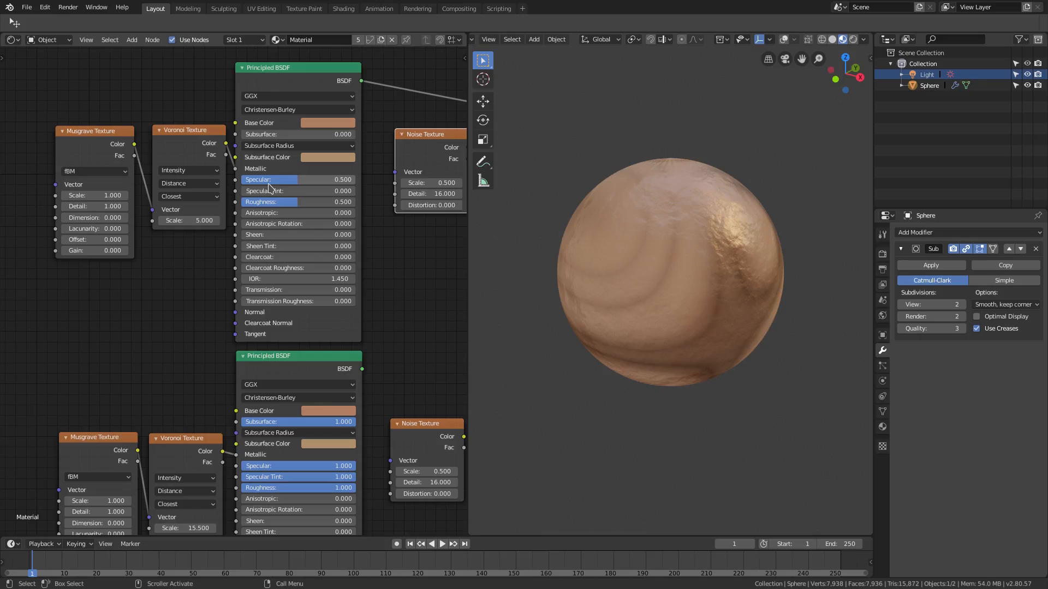
{"action": "left_click_drag", "start_coordinate": [267, 179], "coordinate": [341, 180]}
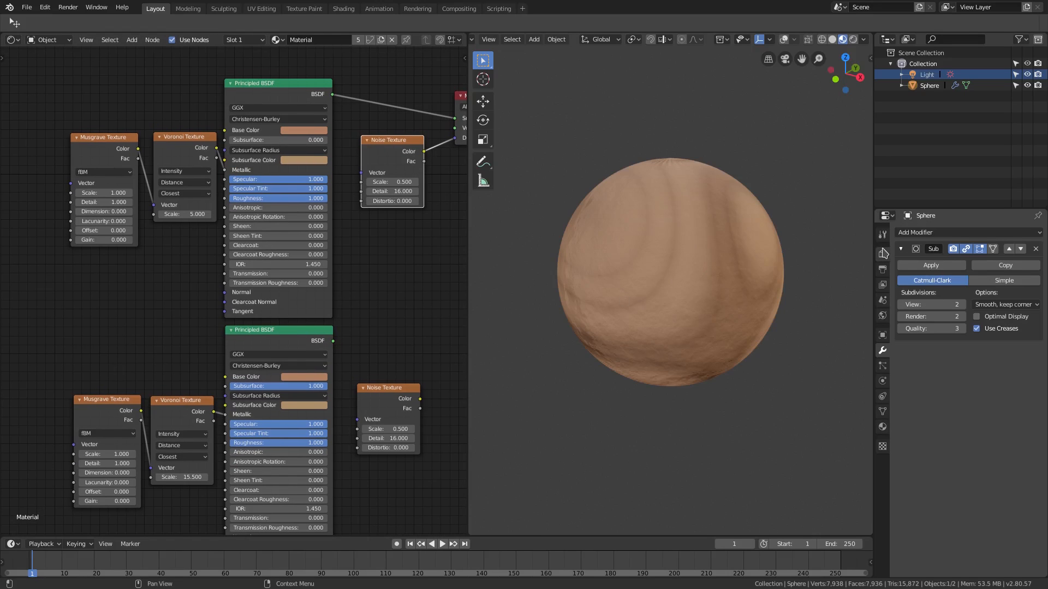
- Toggle render Subsurface Scattering and raise the upper shader's Subsurface amount to 1.0
{"action": "left_click", "coordinate": [882, 254]}
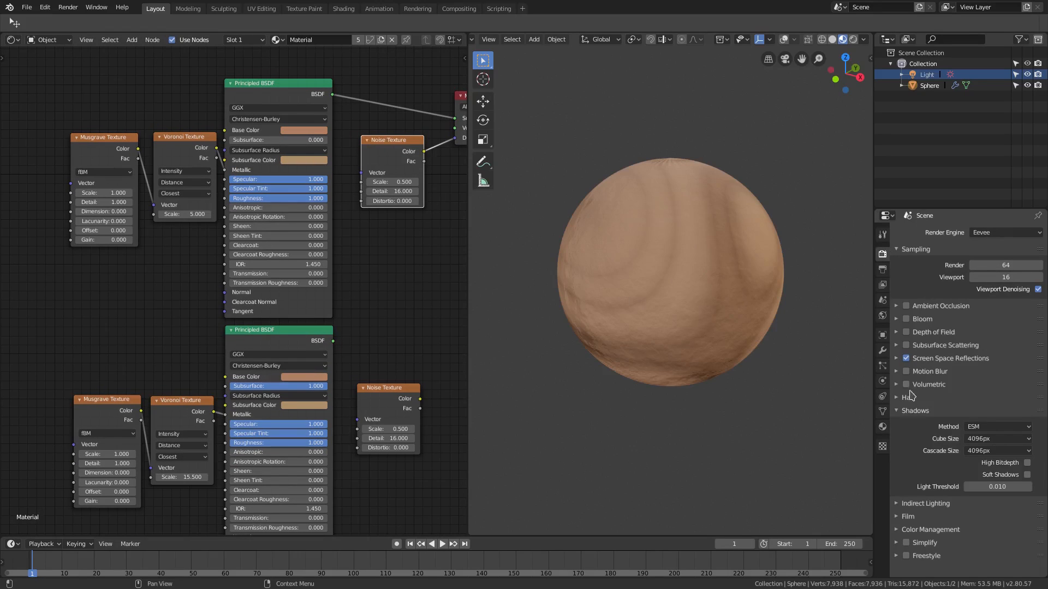
{"action": "left_click", "coordinate": [906, 345]}
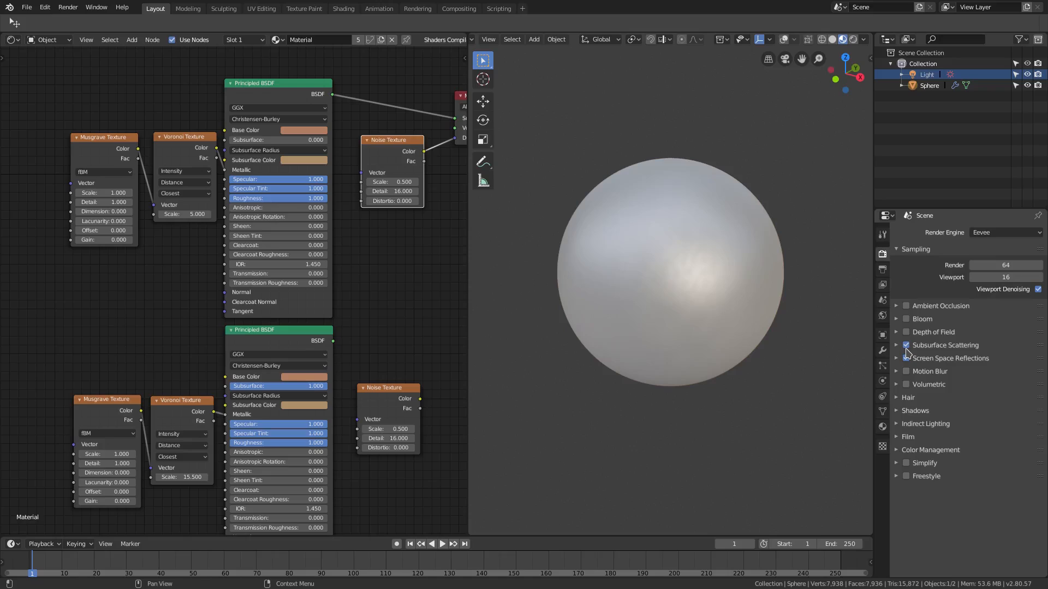
{"action": "left_click", "coordinate": [906, 358]}
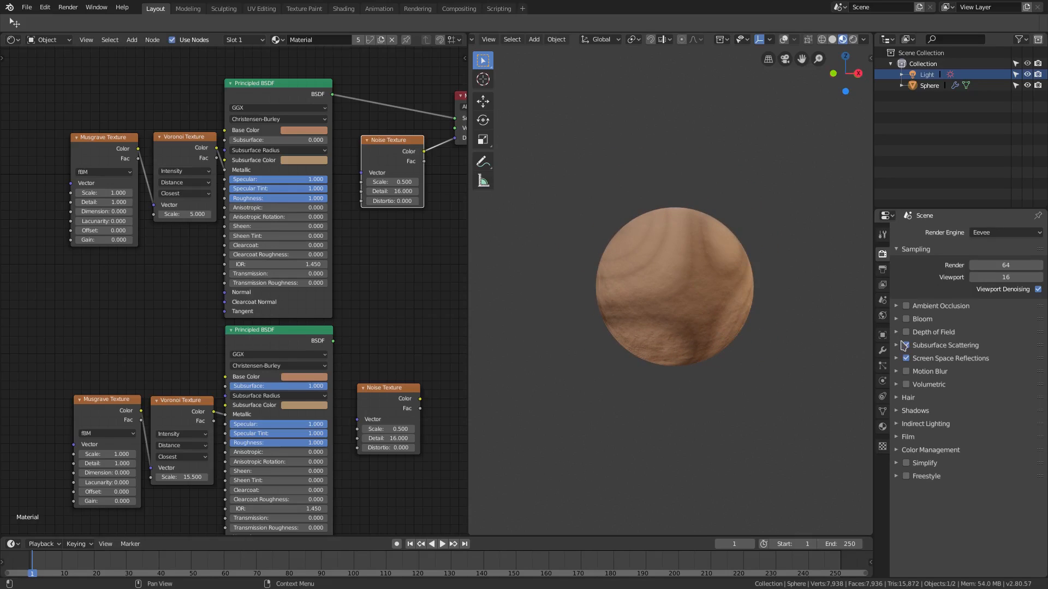
{"action": "left_click", "coordinate": [906, 345]}
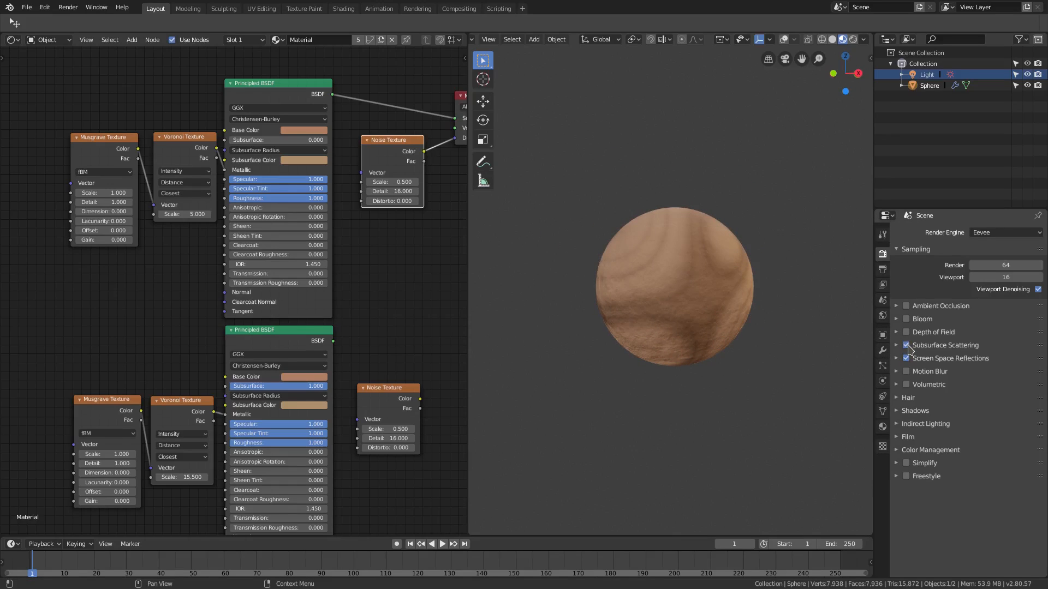
{"action": "left_click", "coordinate": [905, 345]}
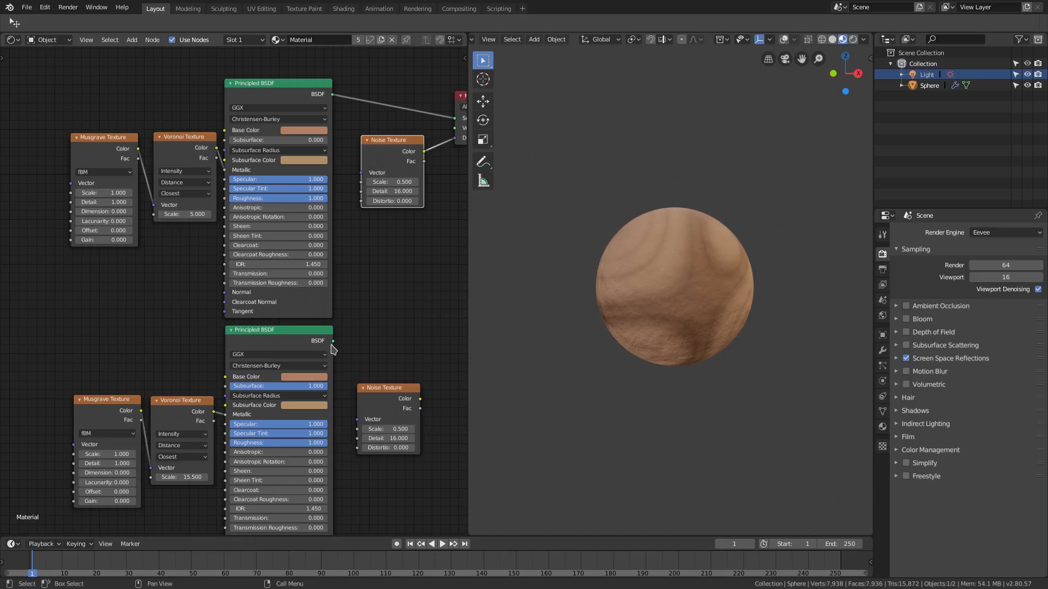
{"action": "left_click", "coordinate": [278, 140]}
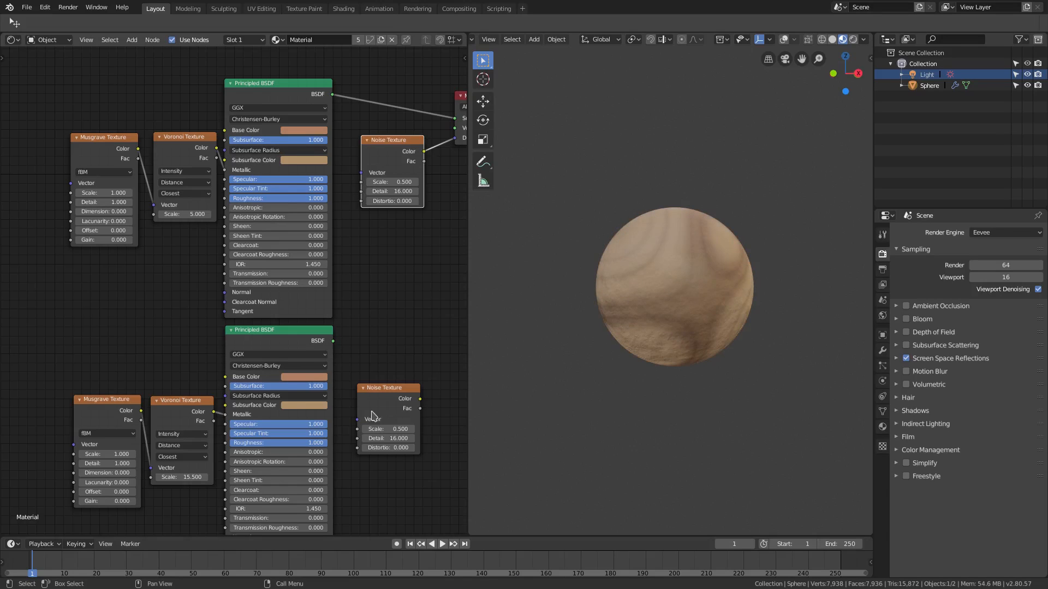
{"action": "left_click", "coordinate": [906, 345]}
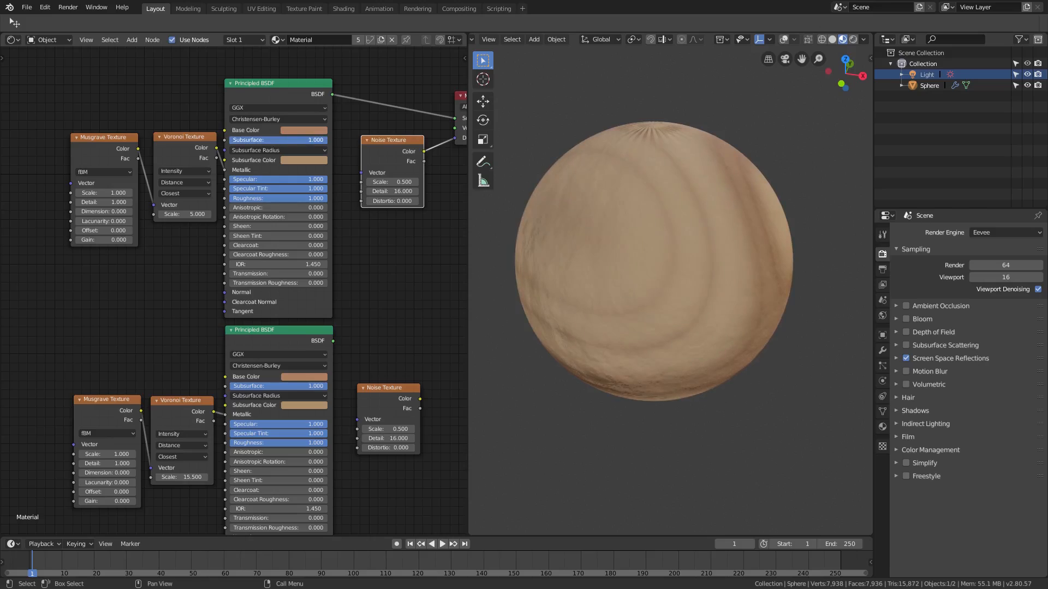
- Keep the Voronoi Texture Scale at 15.5 and check the concentric grain rings
{"action": "left_click", "coordinate": [277, 140]}
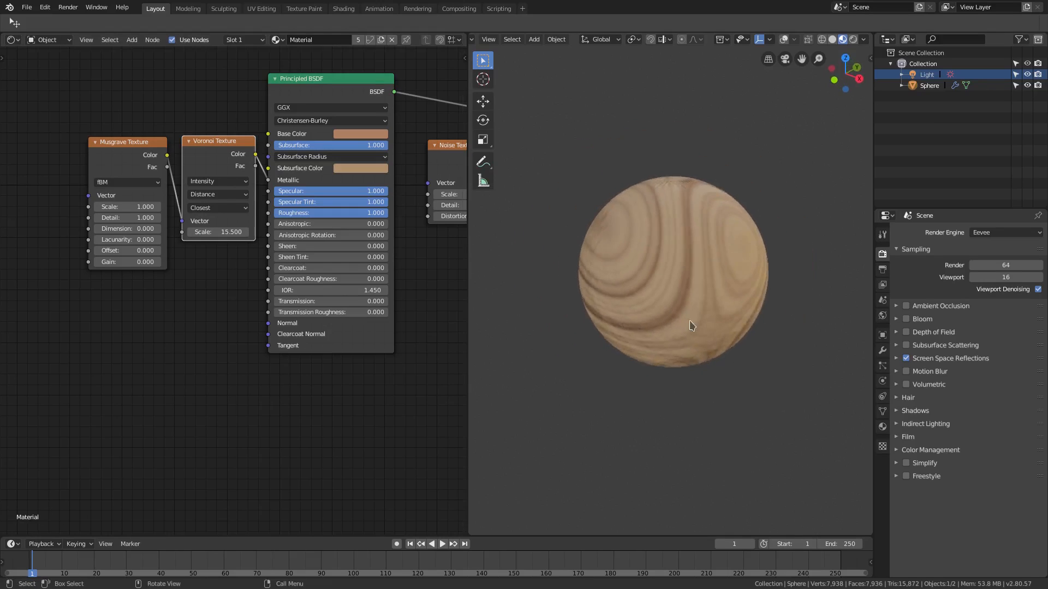
- Try Musgrave Texture Scale values while orbiting the sphere, settling on 1.0
{"action": "left_click_drag", "start_coordinate": [691, 326], "coordinate": [578, 334]}
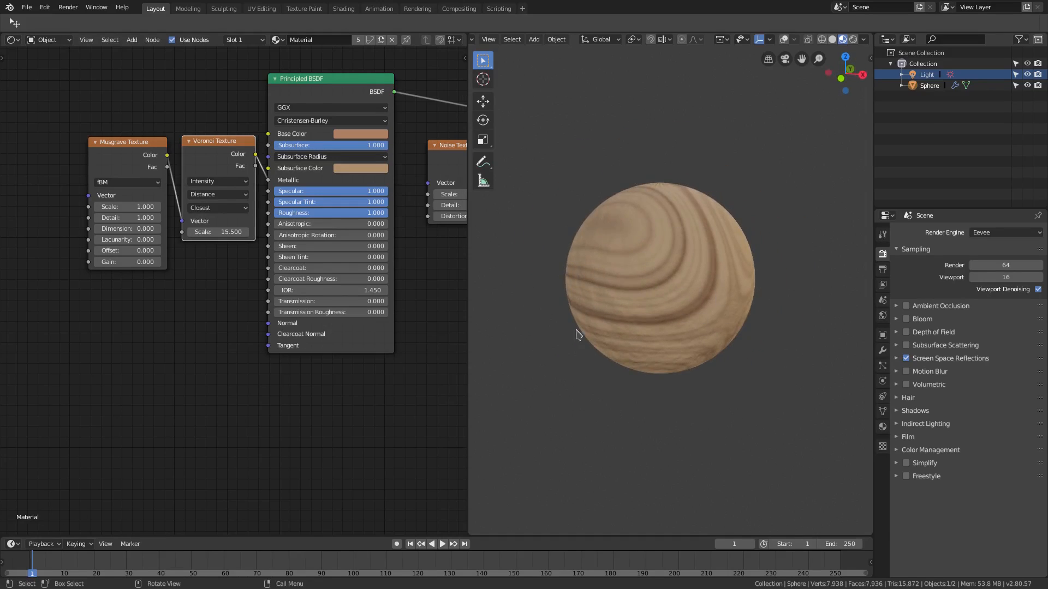
{"action": "left_click", "coordinate": [127, 206]}
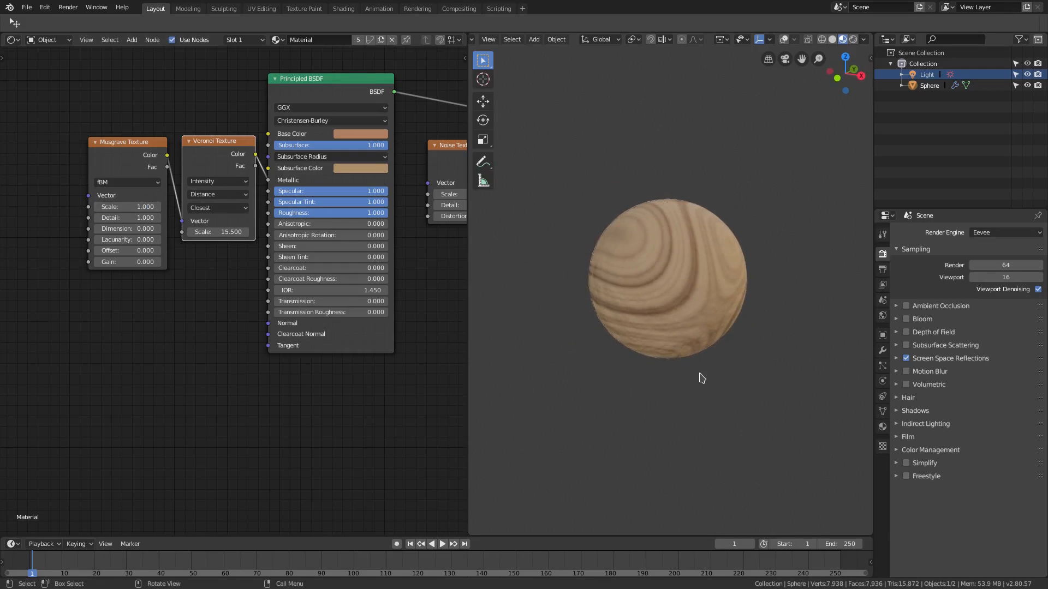
{"action": "left_click_drag", "start_coordinate": [702, 379], "coordinate": [578, 282]}
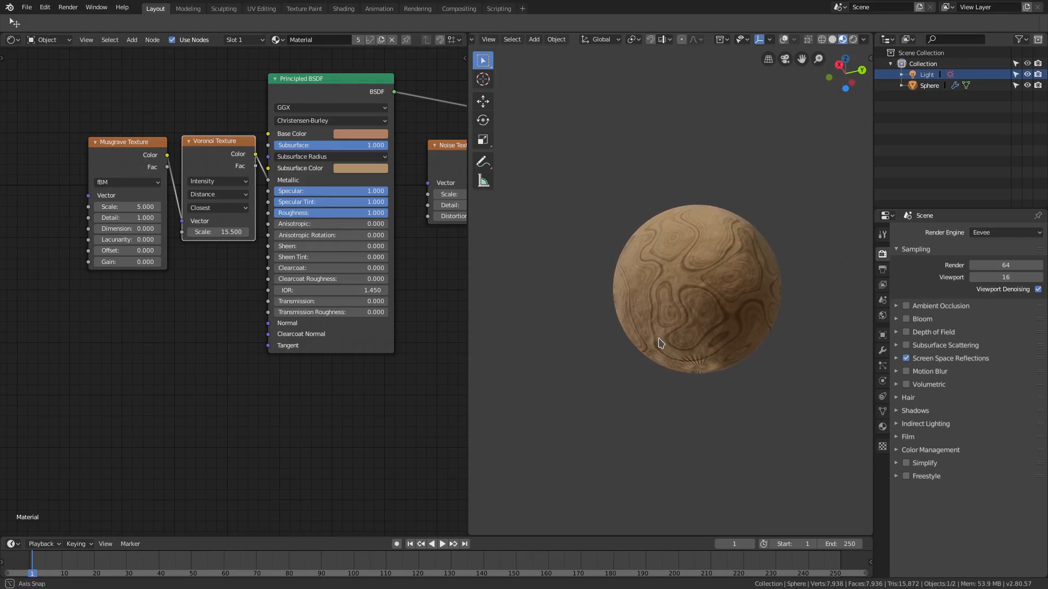
{"action": "left_click_drag", "start_coordinate": [695, 340], "coordinate": [648, 321]}
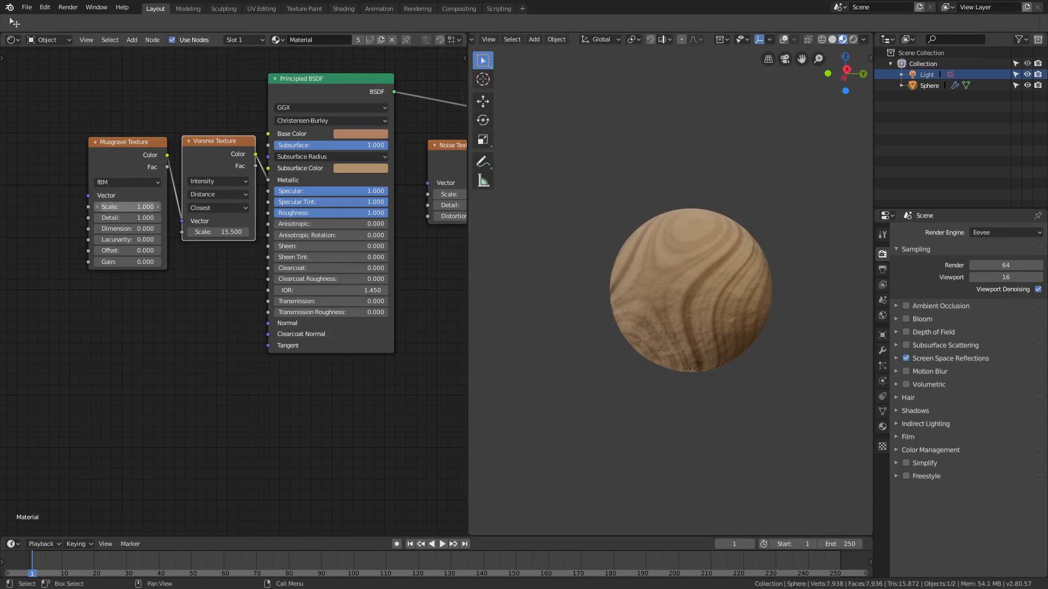
{"action": "left_click_drag", "start_coordinate": [127, 206], "coordinate": [128, 206]}
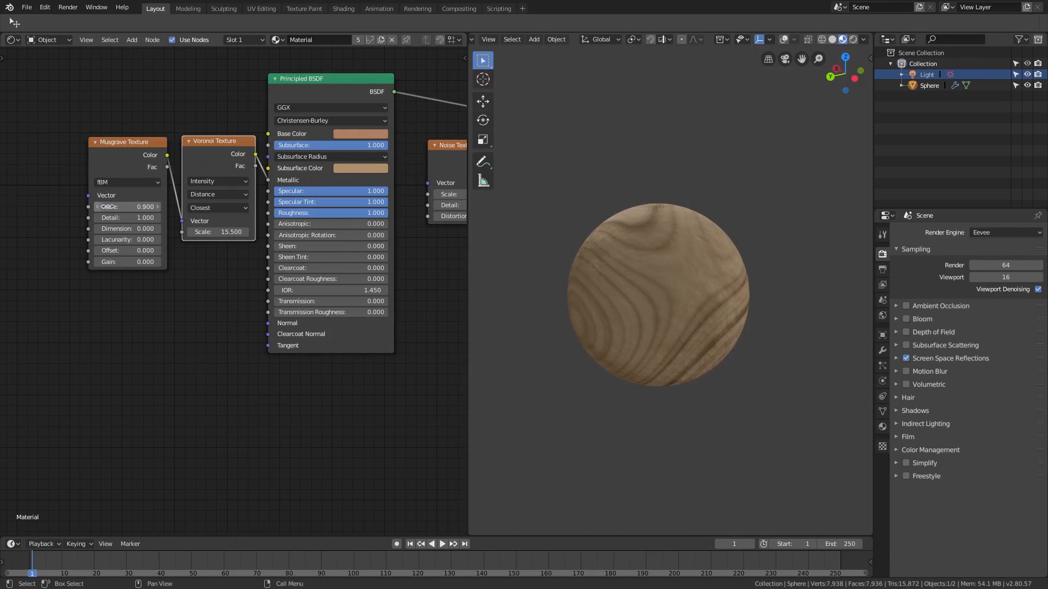
{"action": "left_click", "coordinate": [128, 206]}
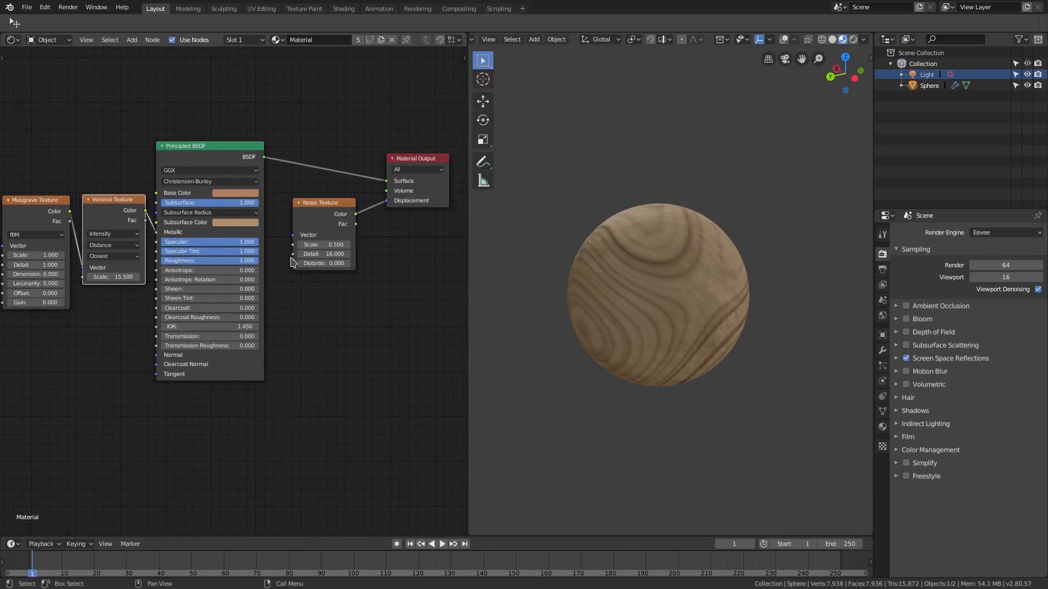
- Lower the shader Roughness to about 0.477 and open the World colour picker
{"action": "left_click_drag", "start_coordinate": [321, 202], "coordinate": [306, 204]}
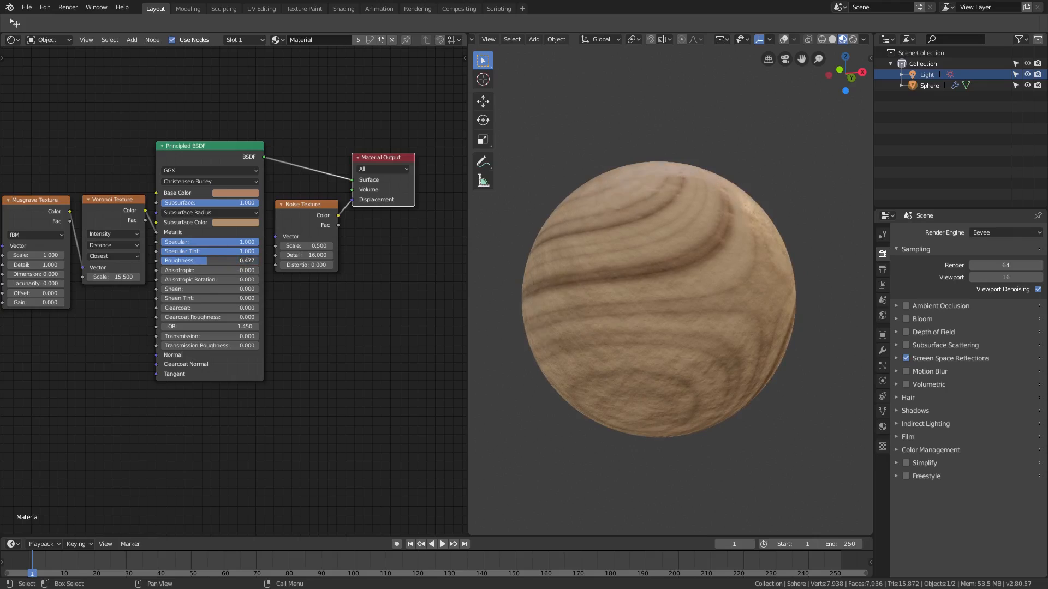
{"action": "left_click", "coordinate": [247, 260]}
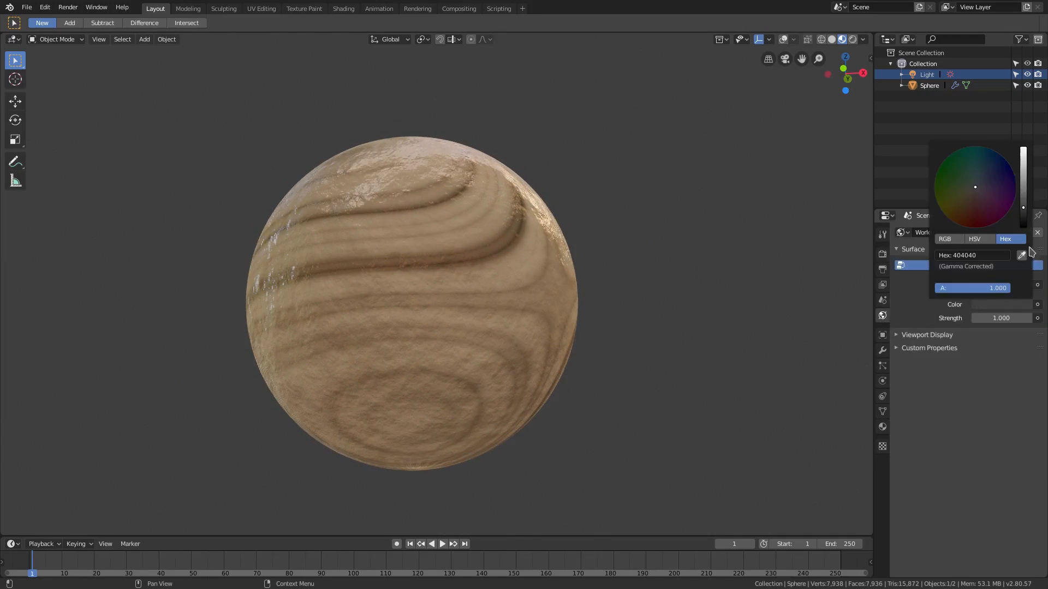
- Make the world background colour black so the wood sphere shows darker, contrasting grain
{"action": "left_click", "coordinate": [743, 70]}
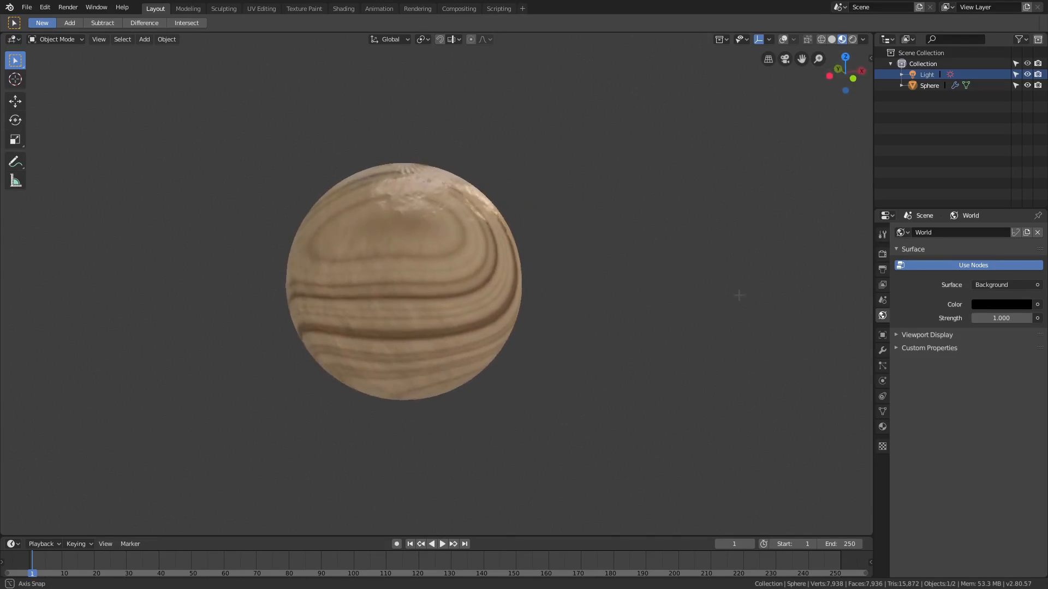
{"action": "left_click", "coordinate": [882, 253]}
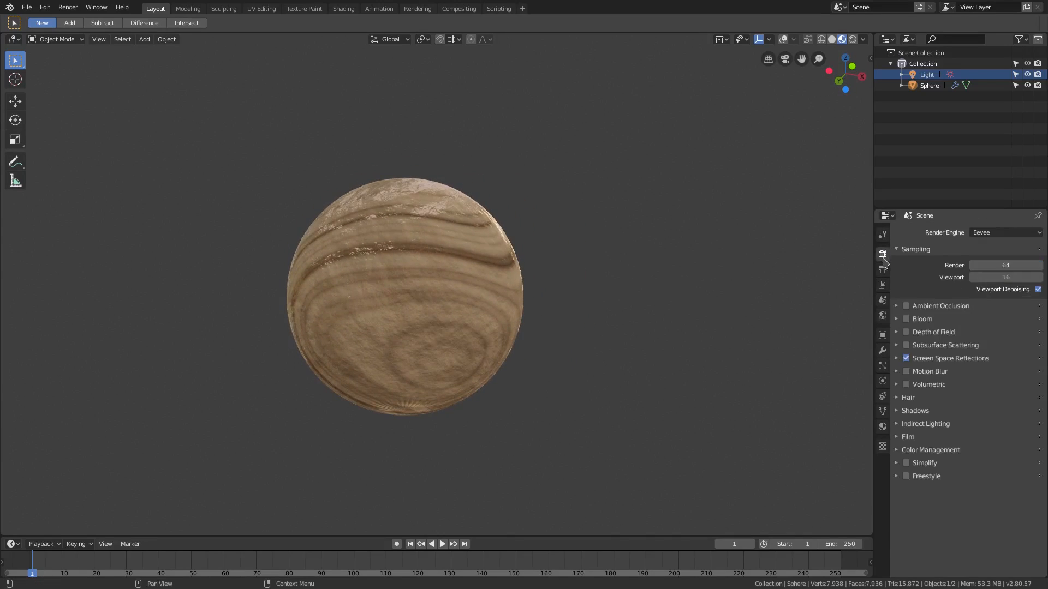
{"action": "mouse_move", "coordinate": [837, 346]}
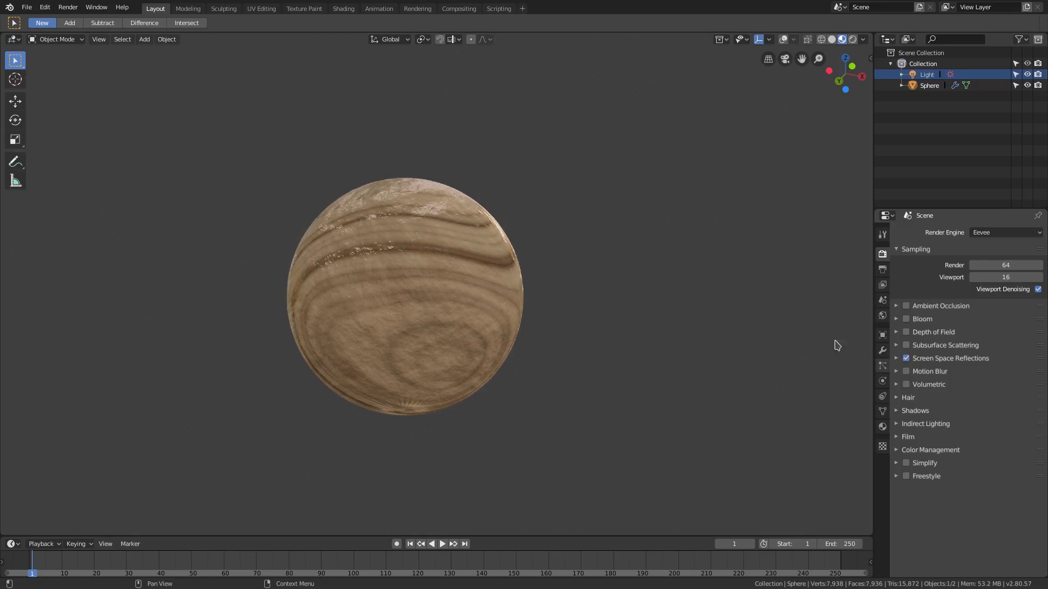